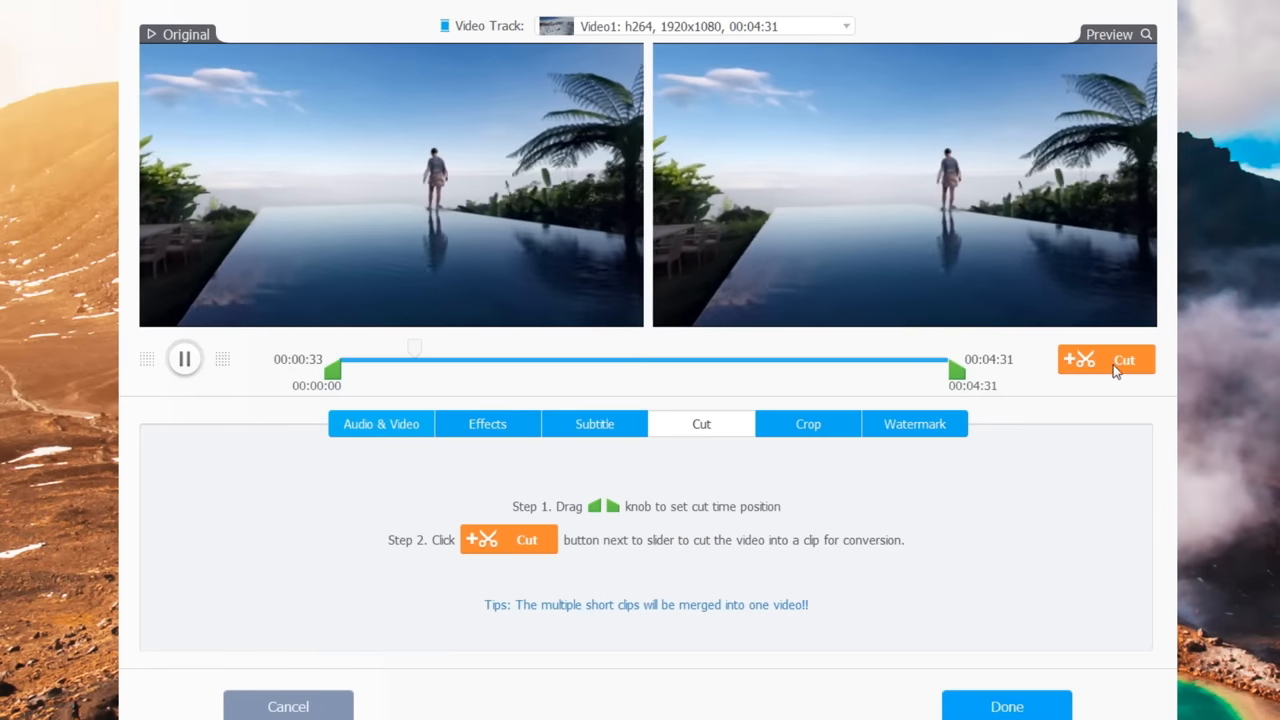
Cut the infinity-pool video into a clip, then bring up Crop for the snorkelling clip
left_click(1106, 360)
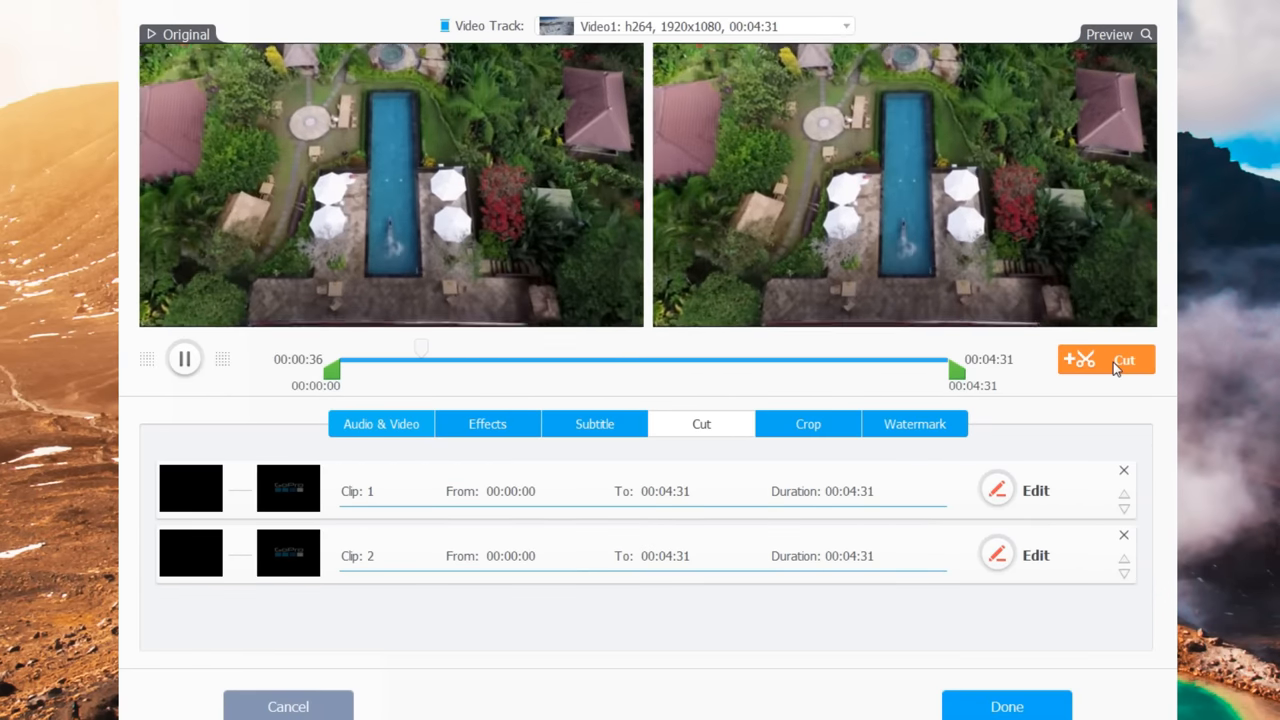
left_click(808, 424)
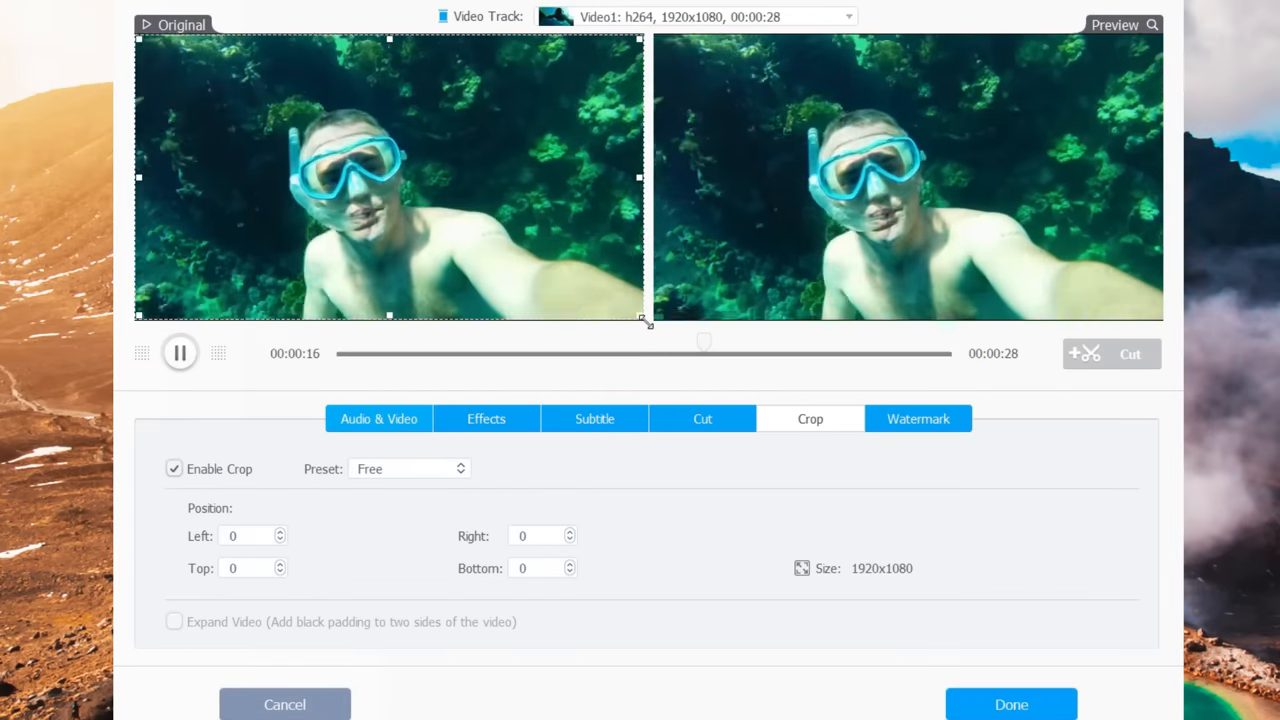
Resize the crop area over the snorkelling footage in the Original preview
left_click_drag(646, 322, 510, 258)
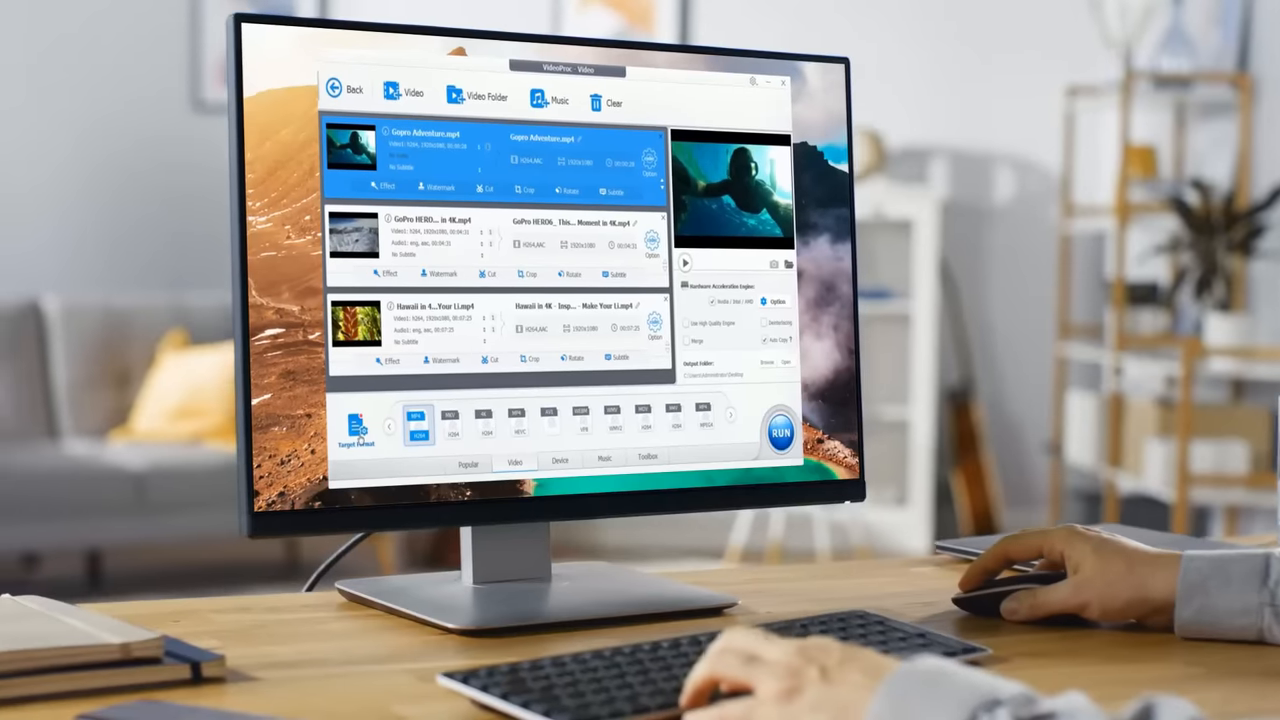
Choose the HEVC Video general profile as the output format for the loaded videos
left_click(356, 424)
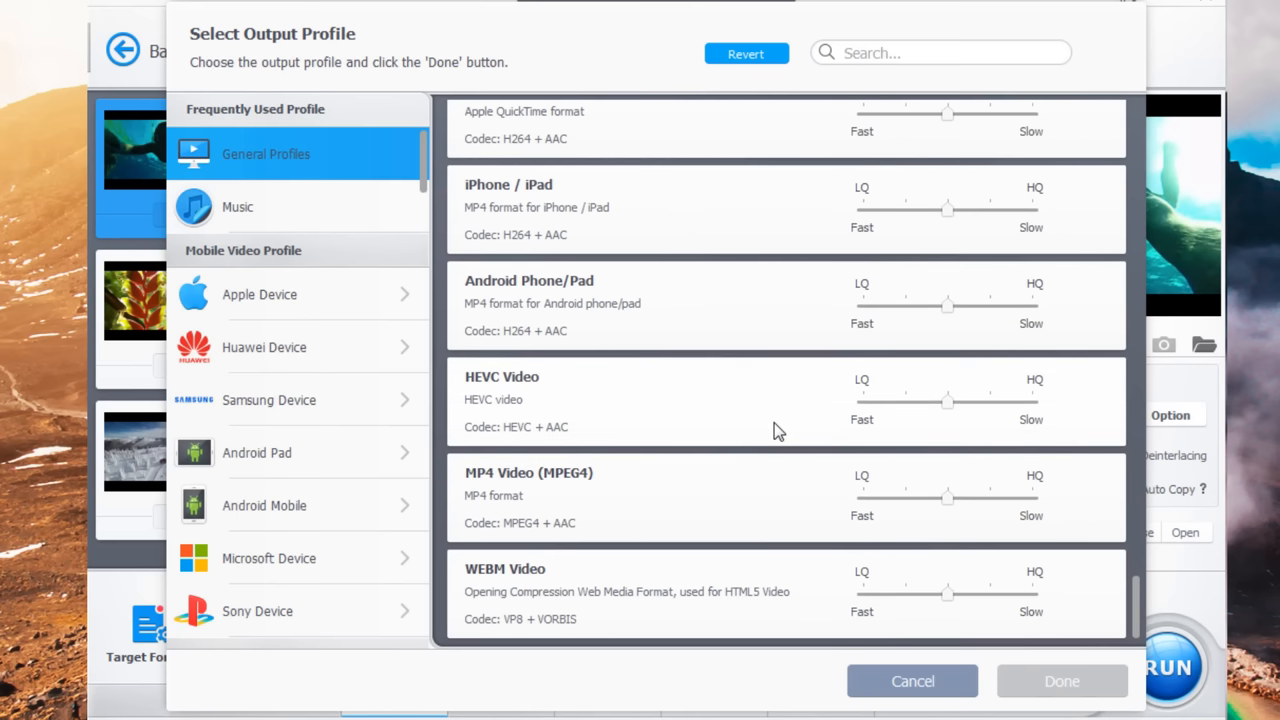
left_click(630, 400)
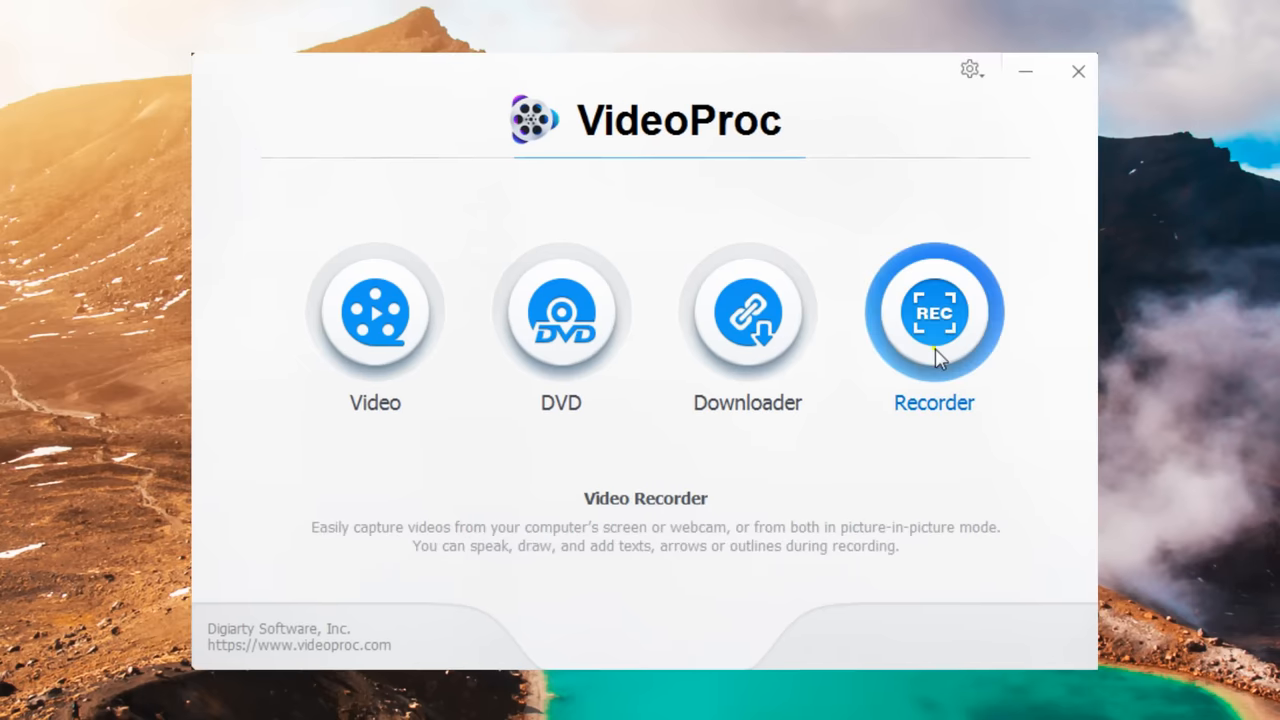
Start a screen recording of the gameplay with the Recorder tool
left_click(932, 312)
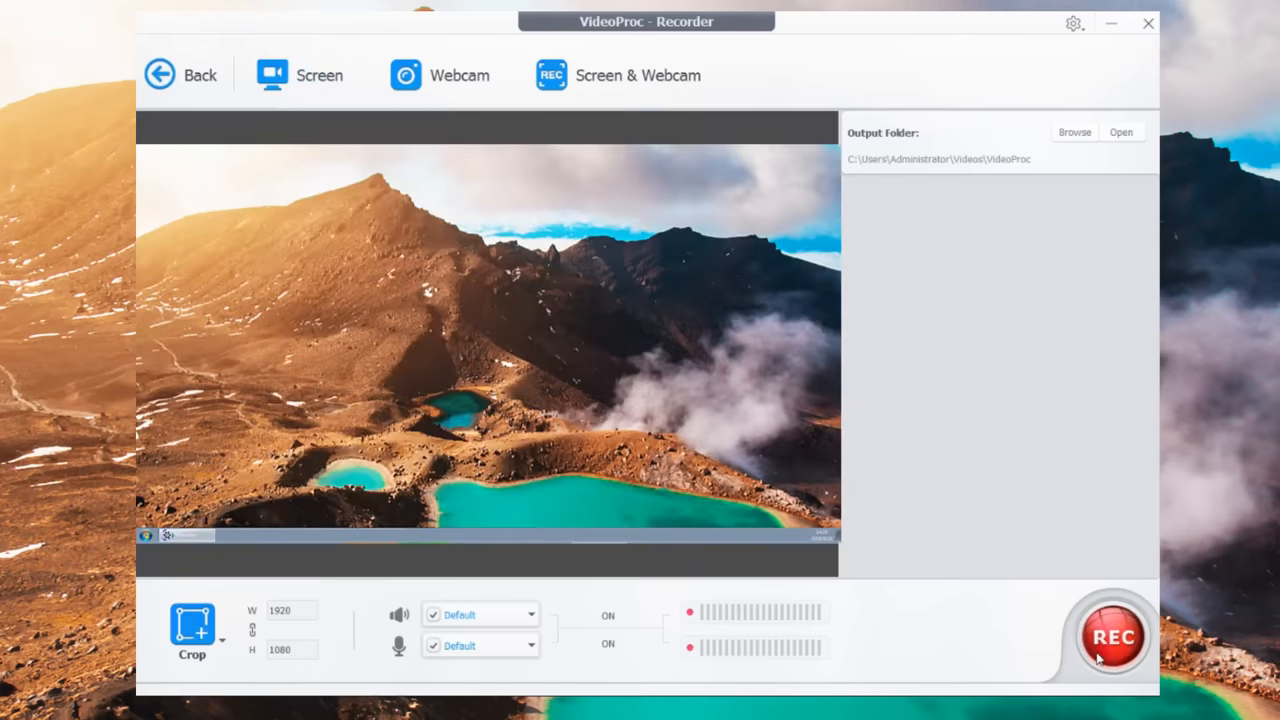
left_click(1112, 636)
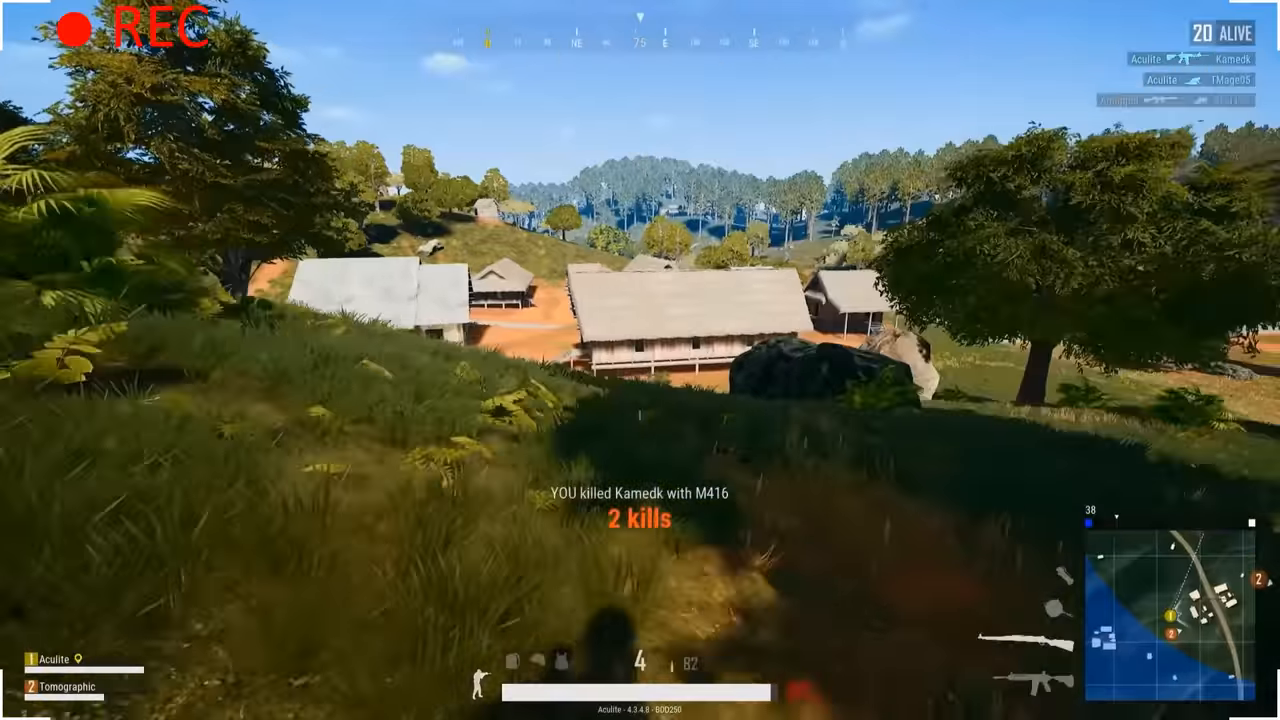
mouse_move(640, 360)
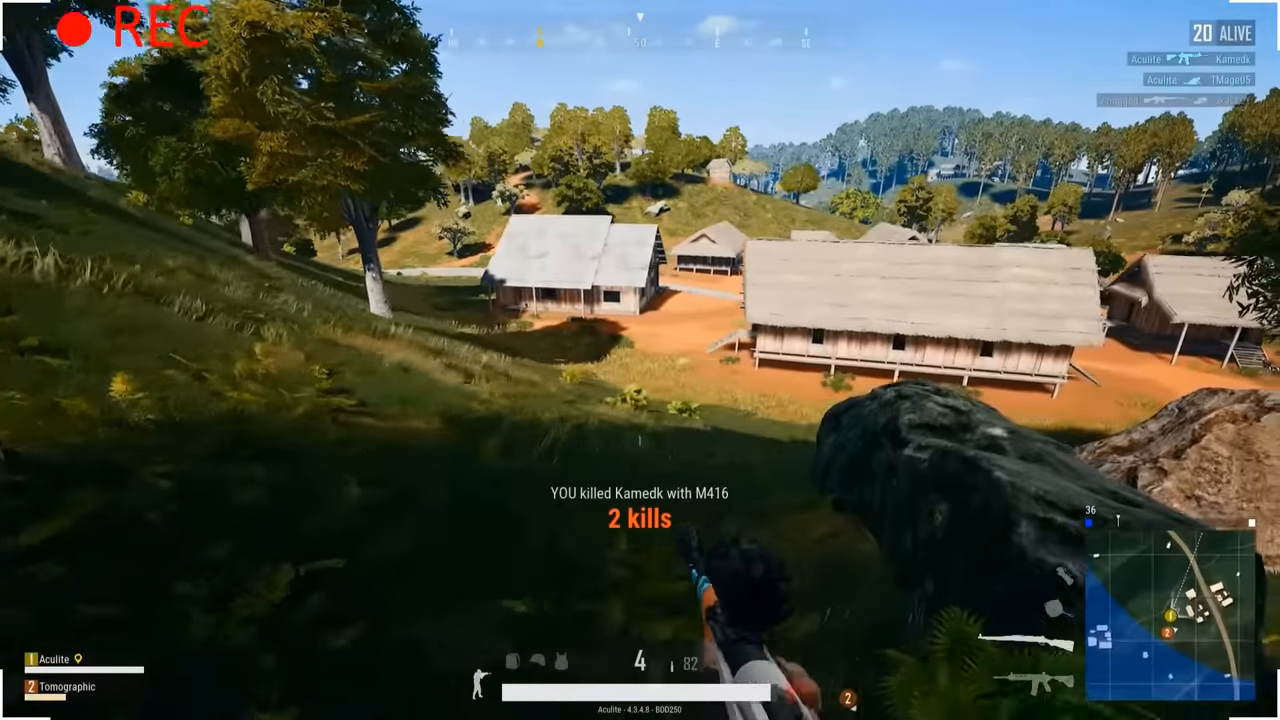